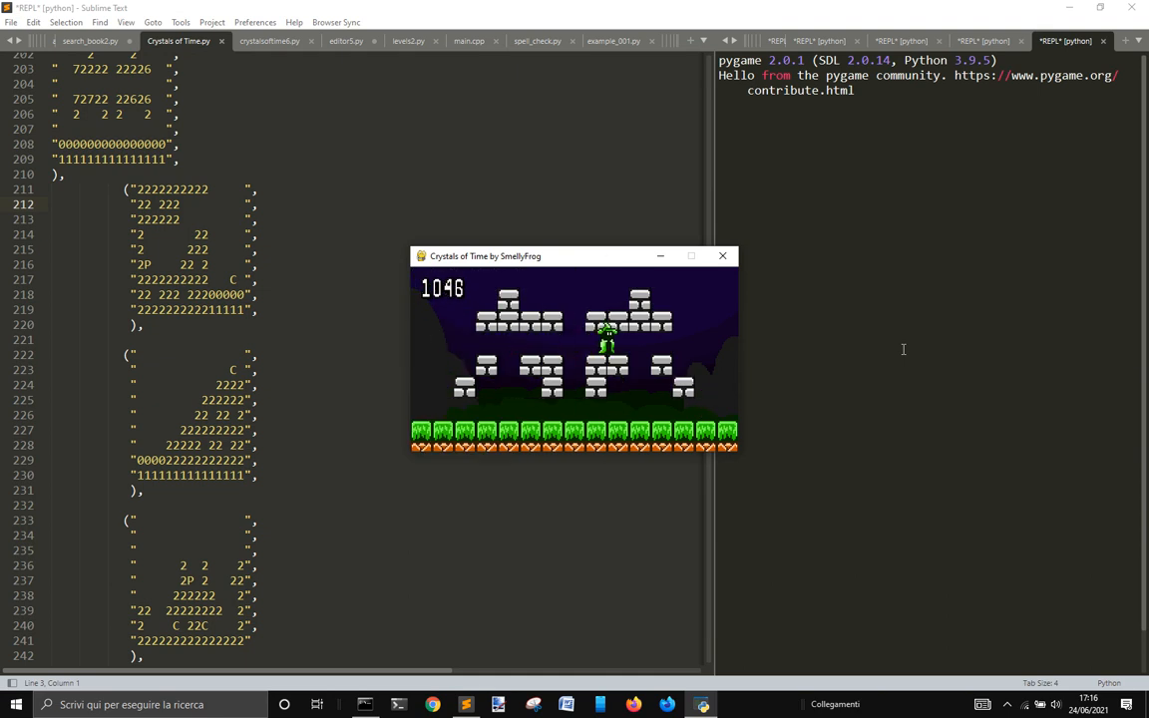
Quit the running game and launch crystalsoftime6.py to reach the title screen
{"action": "left_click", "coordinate": [722, 255]}
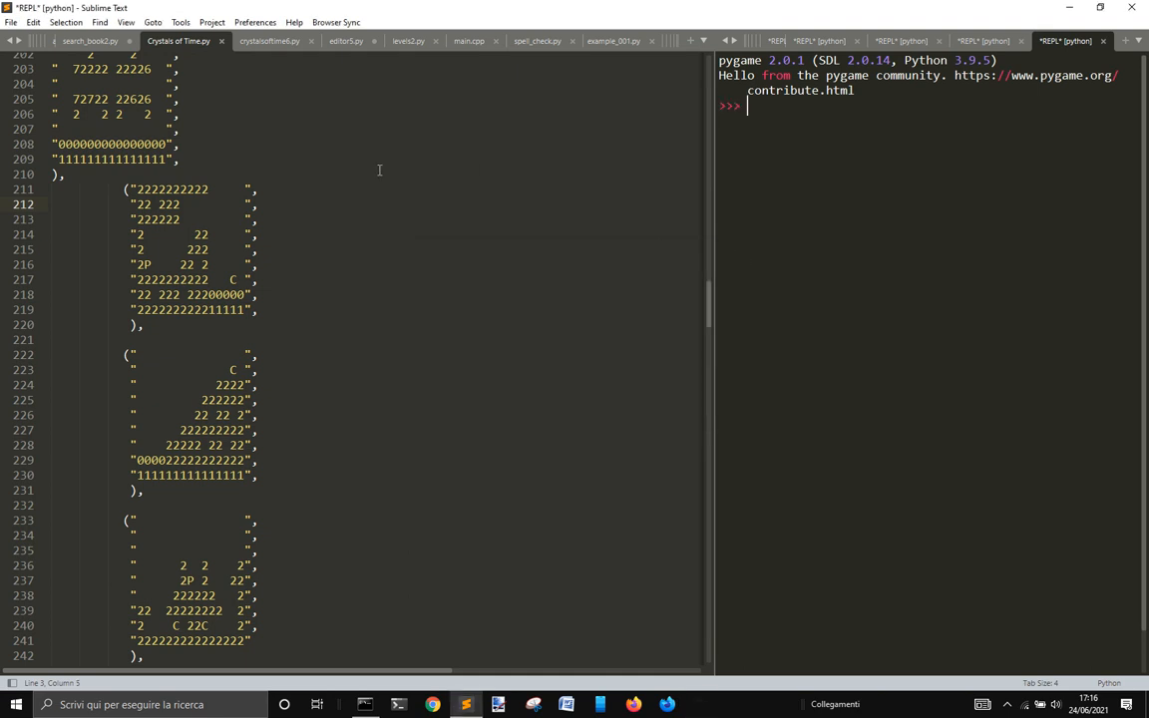
{"action": "left_click", "coordinate": [269, 41]}
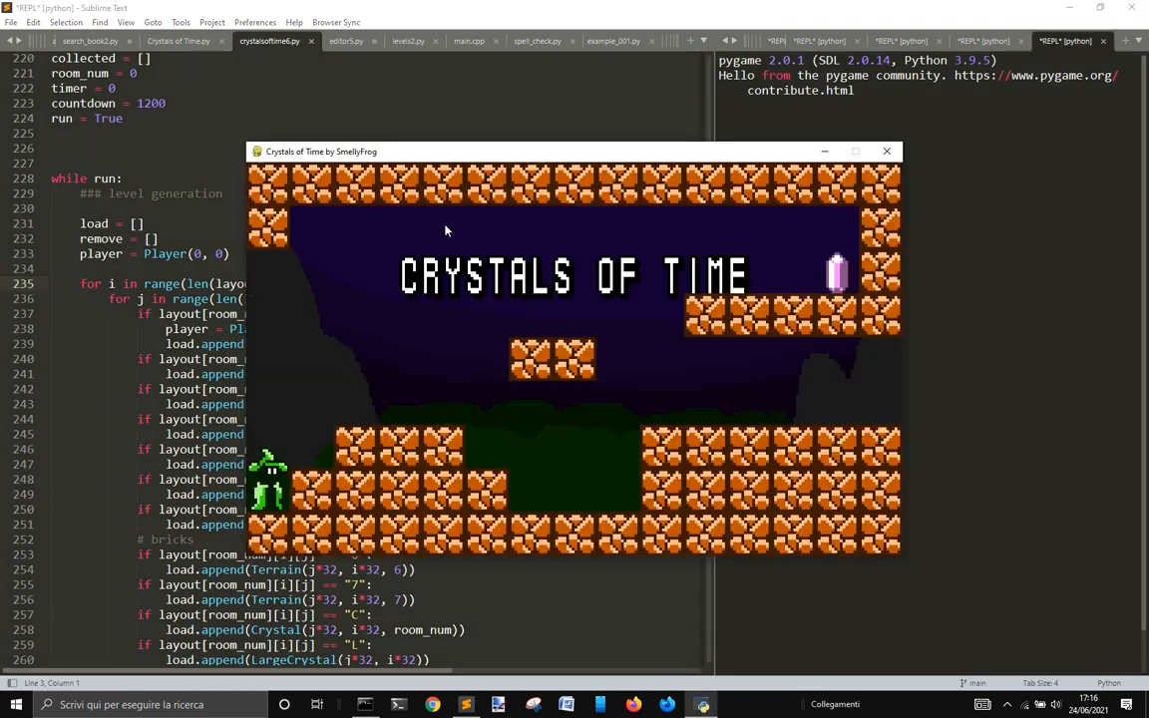
Play crystalsoftime6 into a later room, then close the game window
{"action": "left_click_drag", "start_coordinate": [573, 150], "coordinate": [409, 155]}
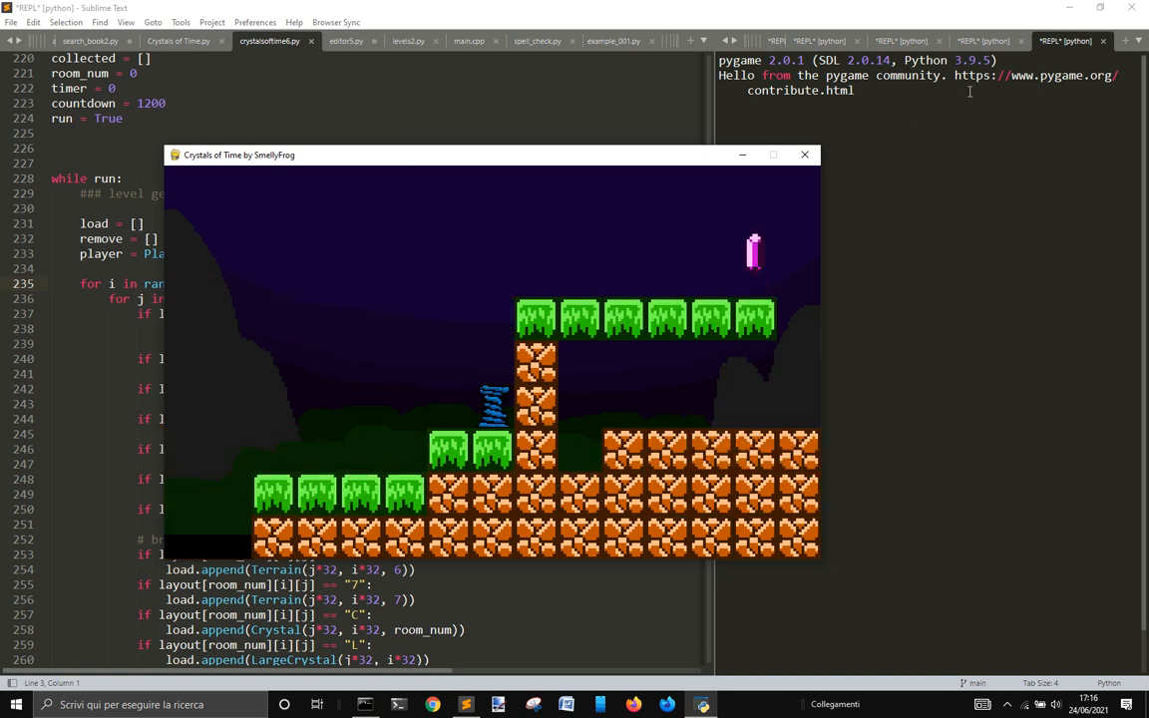
{"action": "left_click", "coordinate": [804, 155]}
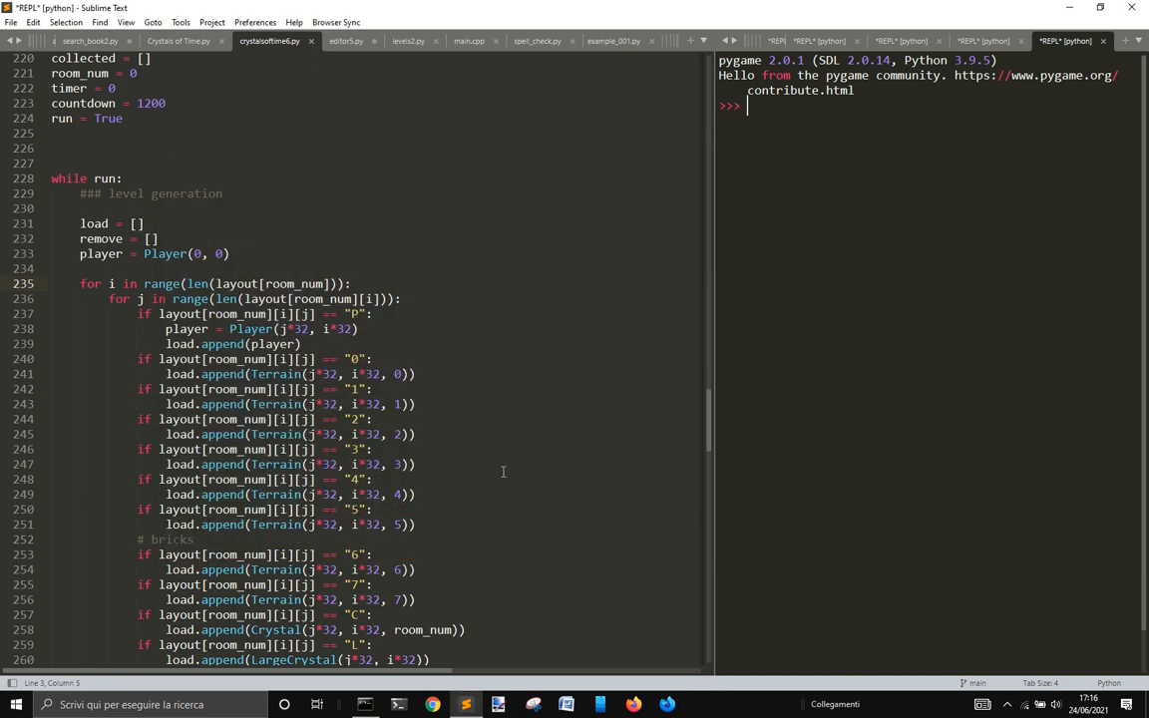
Run the editor5.py map editor with Ctrl+B
{"action": "left_click", "coordinate": [345, 40]}
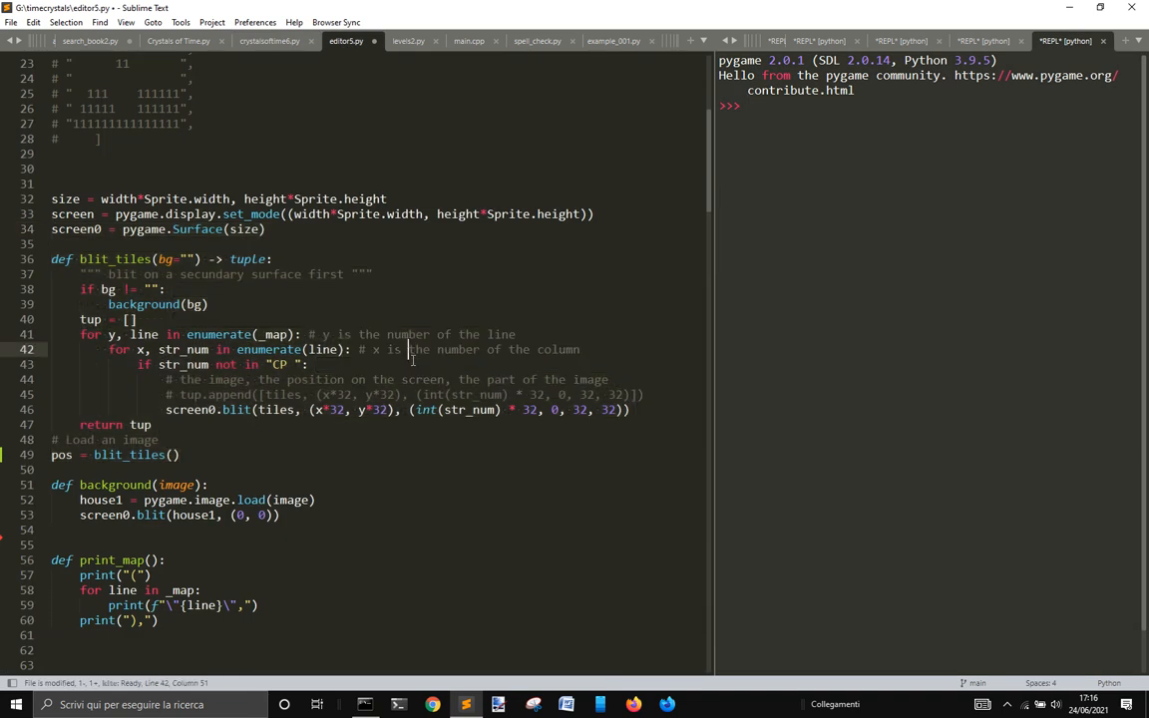
{"action": "key", "text": "ctrl+b"}
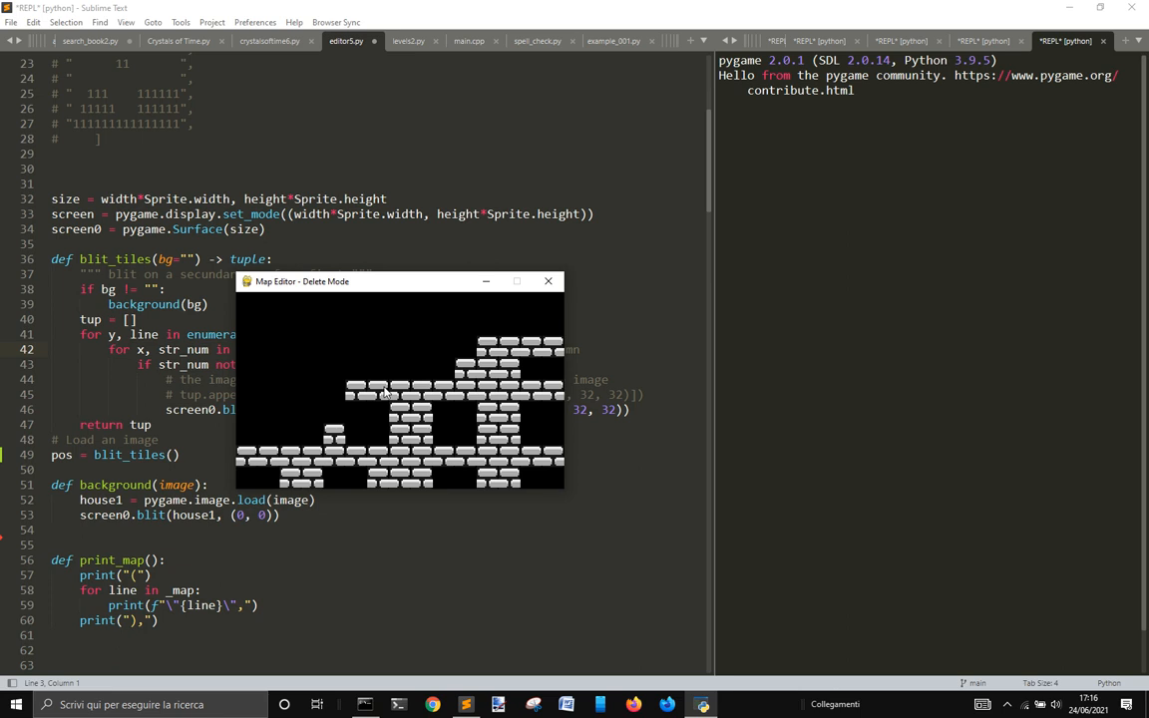
{"action": "mouse_move", "coordinate": [366, 403]}
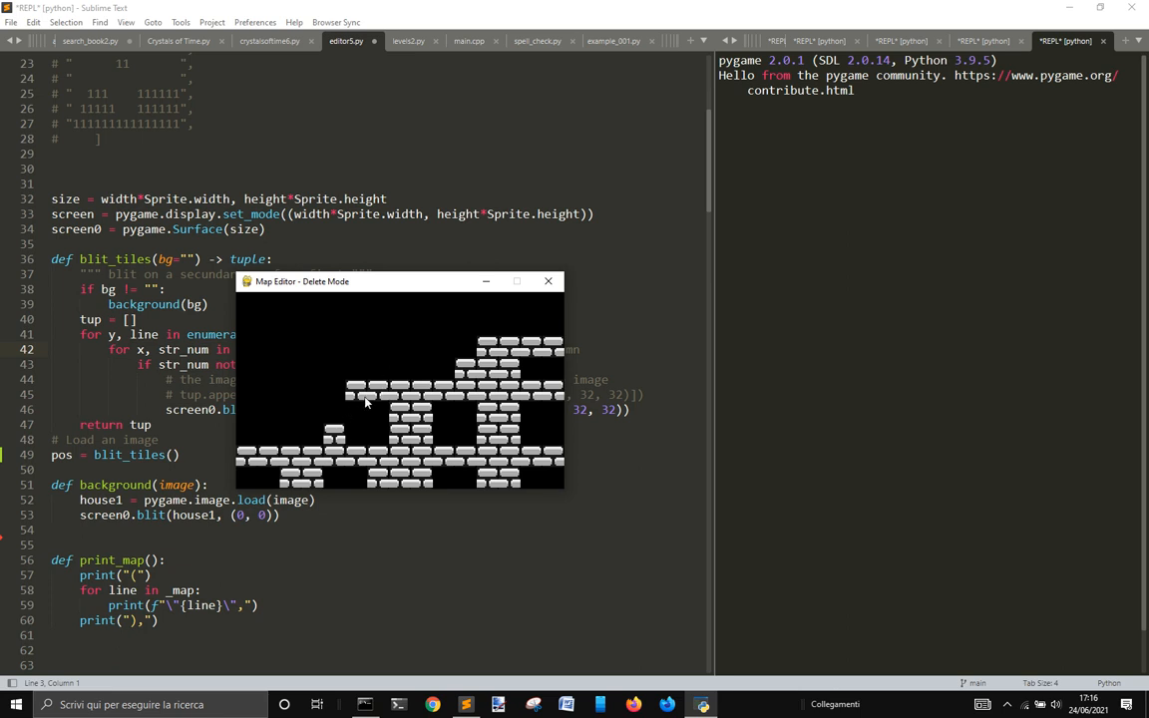
Erase several grey brick tiles from the lower and upper rows in Delete Mode
{"action": "left_click", "coordinate": [366, 399]}
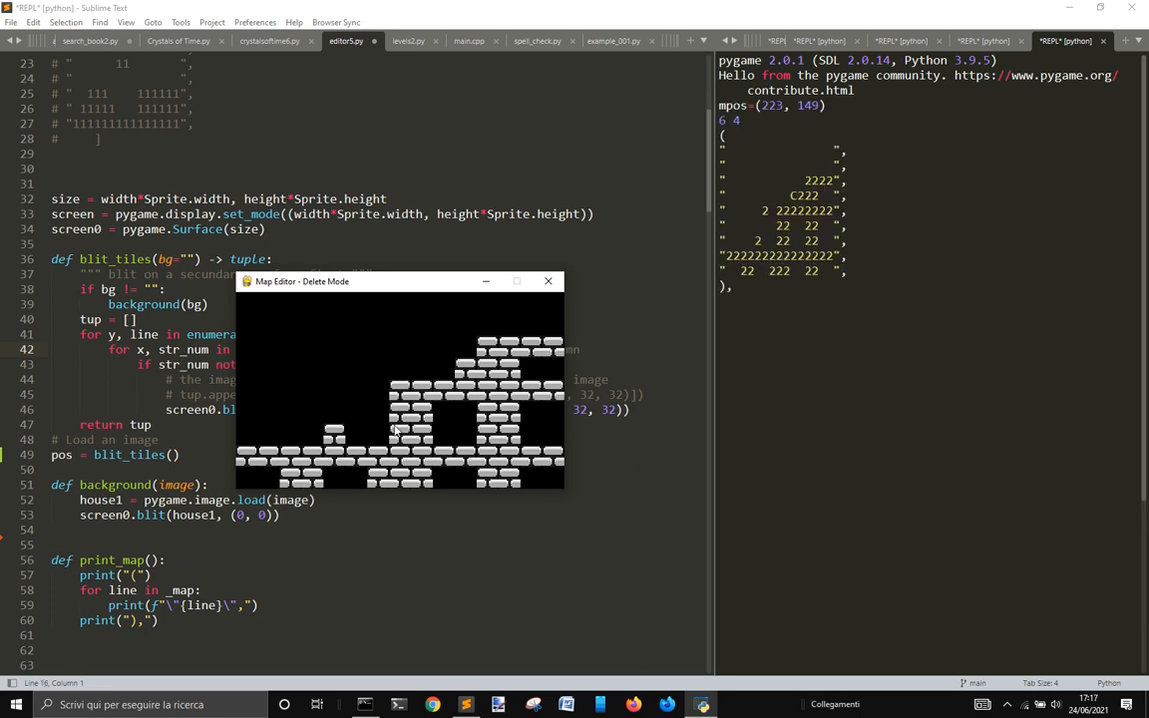
{"action": "left_click", "coordinate": [496, 396]}
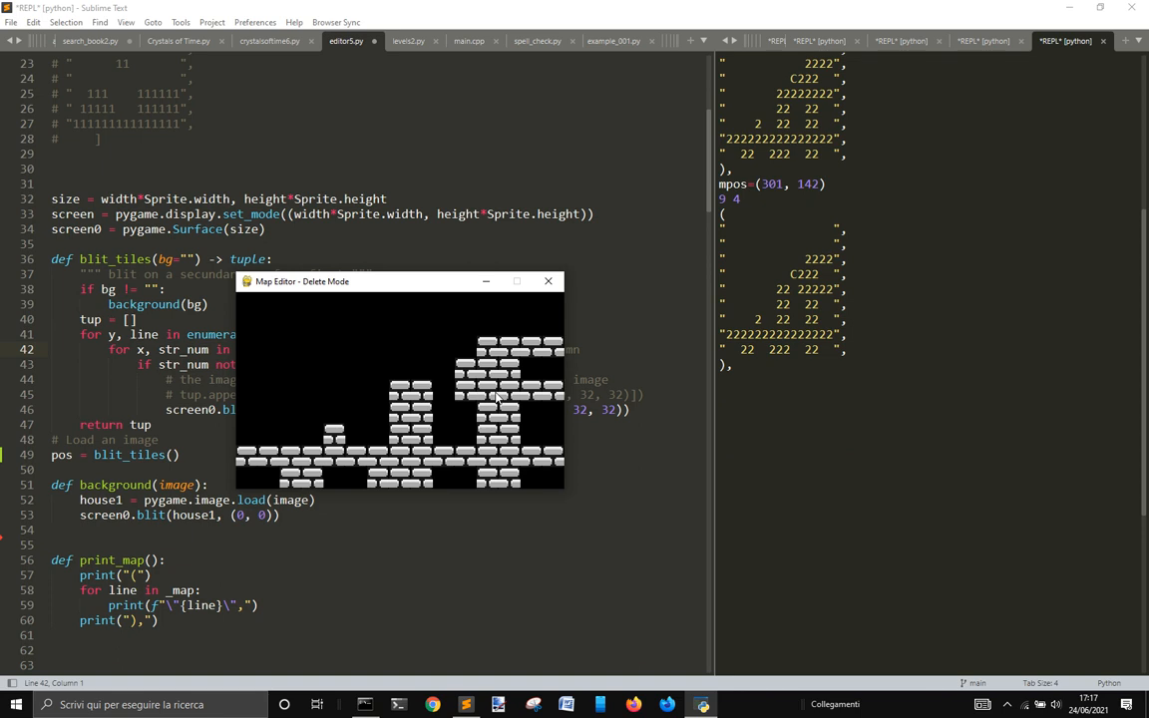
{"action": "left_click", "coordinate": [287, 369]}
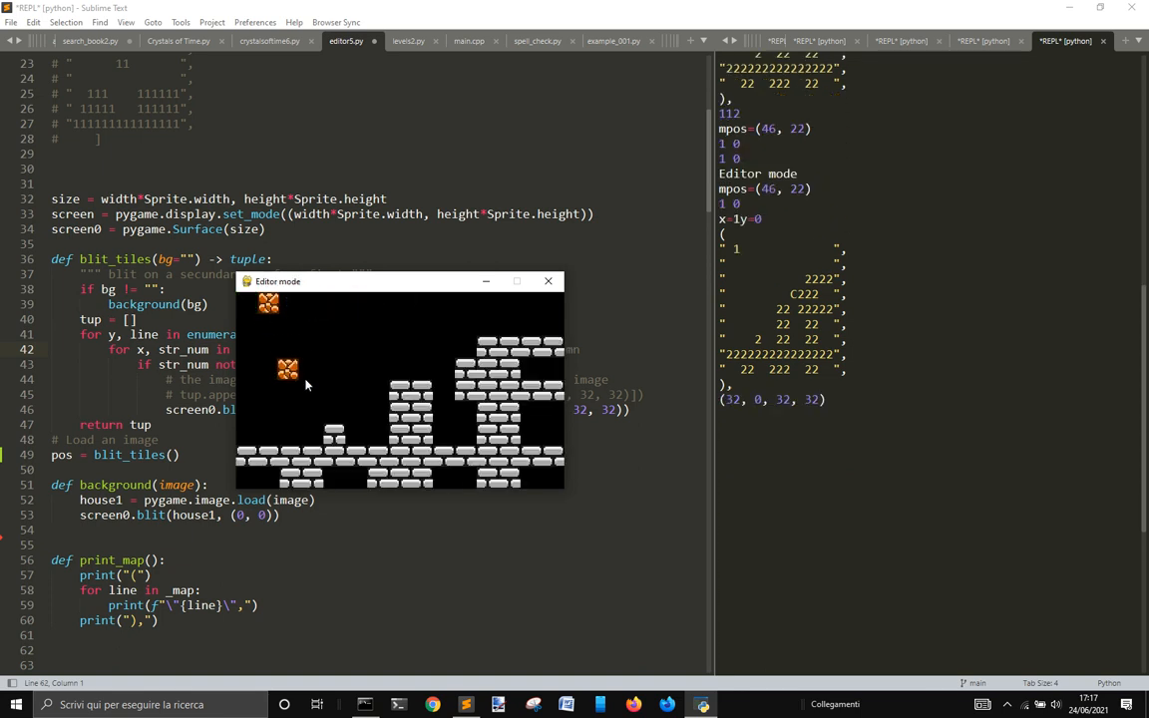
Paint orange ground along the bottom, grass-topped steps and spring tiles beside the brick tower
{"action": "left_click", "coordinate": [357, 436]}
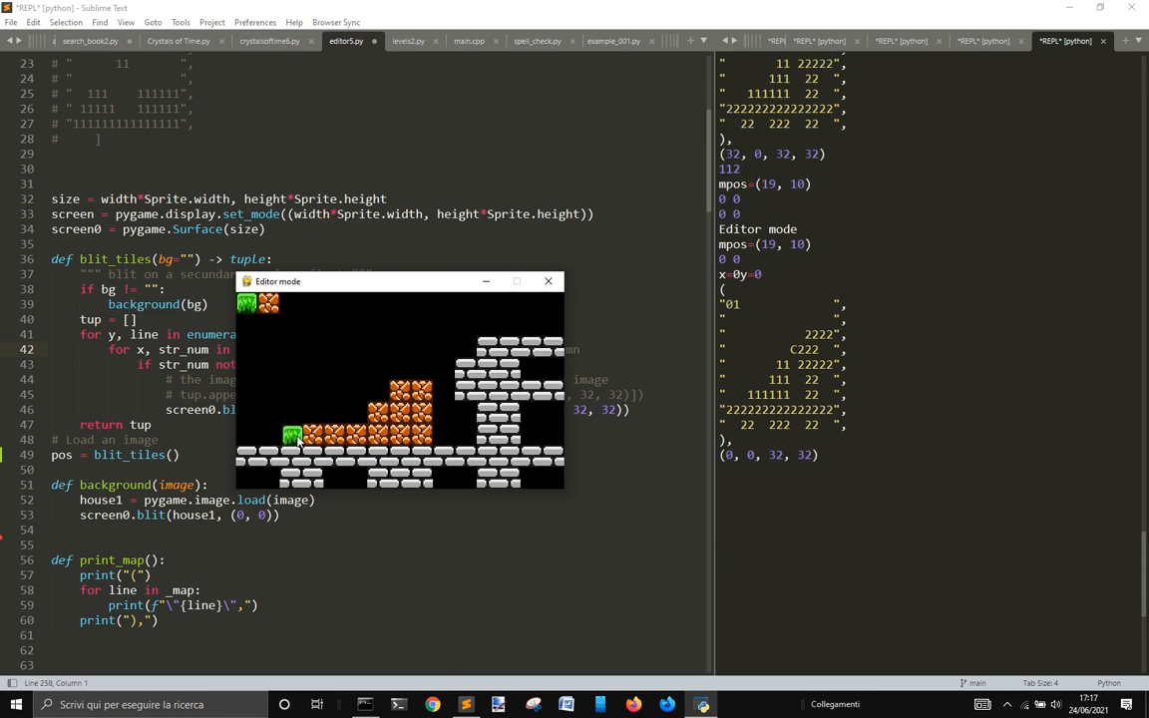
{"action": "left_click", "coordinate": [379, 404]}
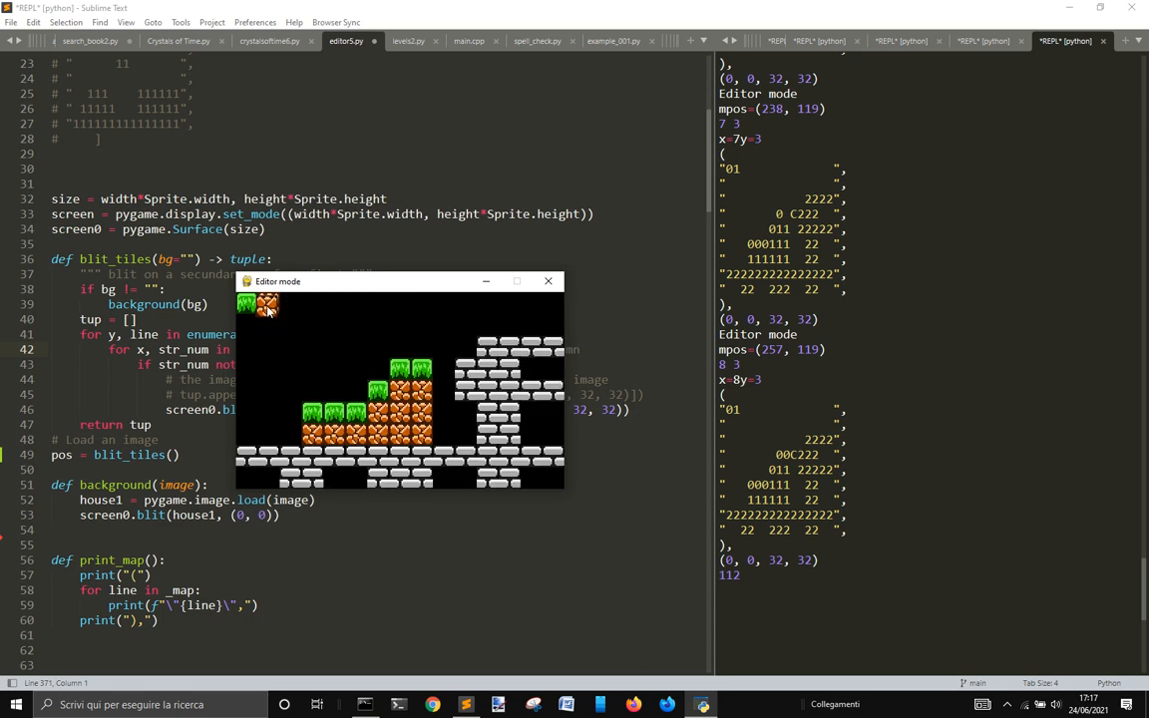
{"action": "left_click", "coordinate": [334, 461]}
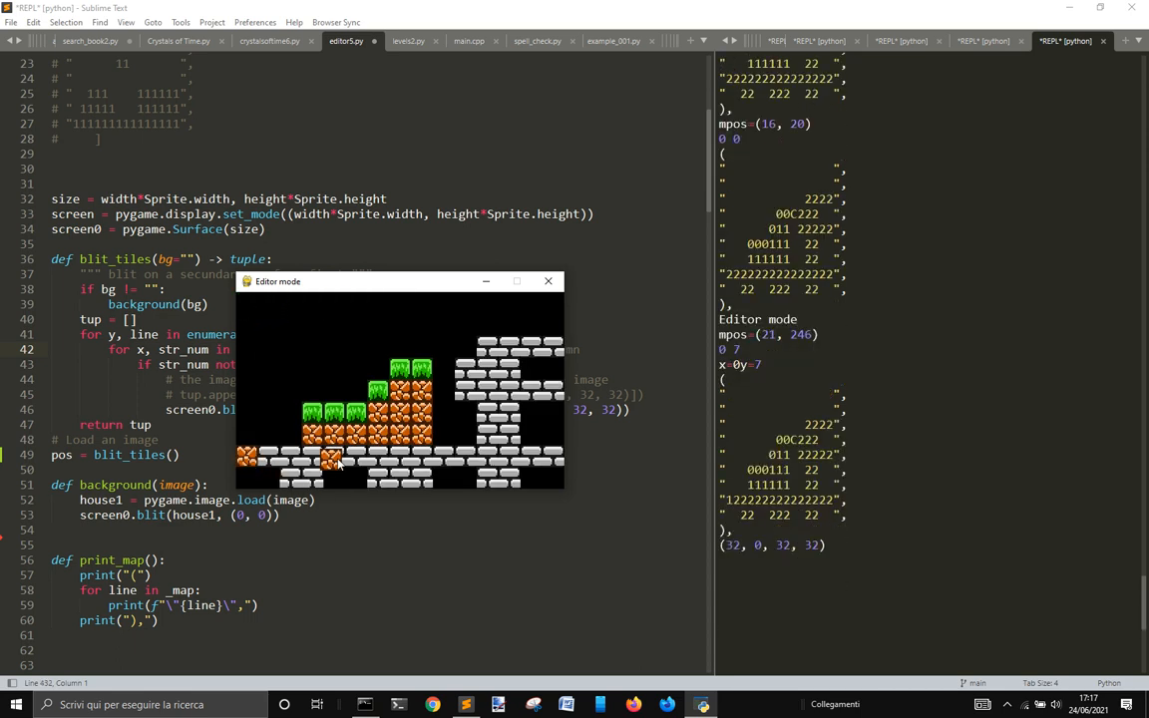
{"action": "left_click", "coordinate": [305, 464]}
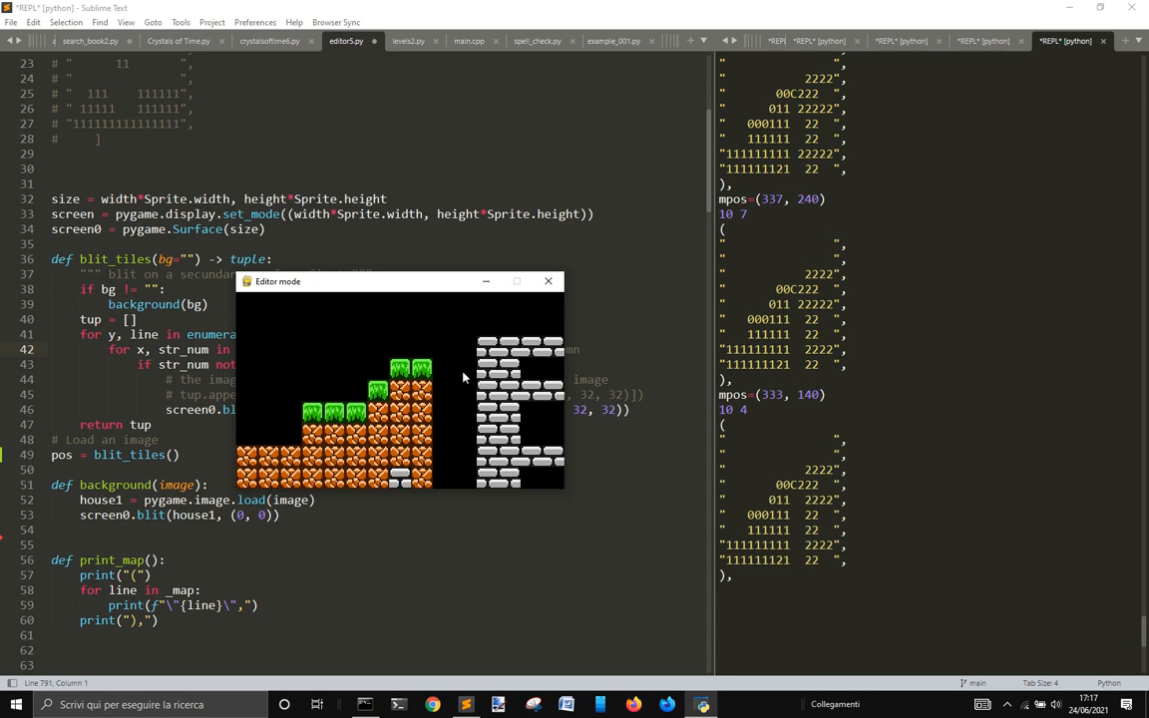
{"action": "left_click", "coordinate": [419, 444]}
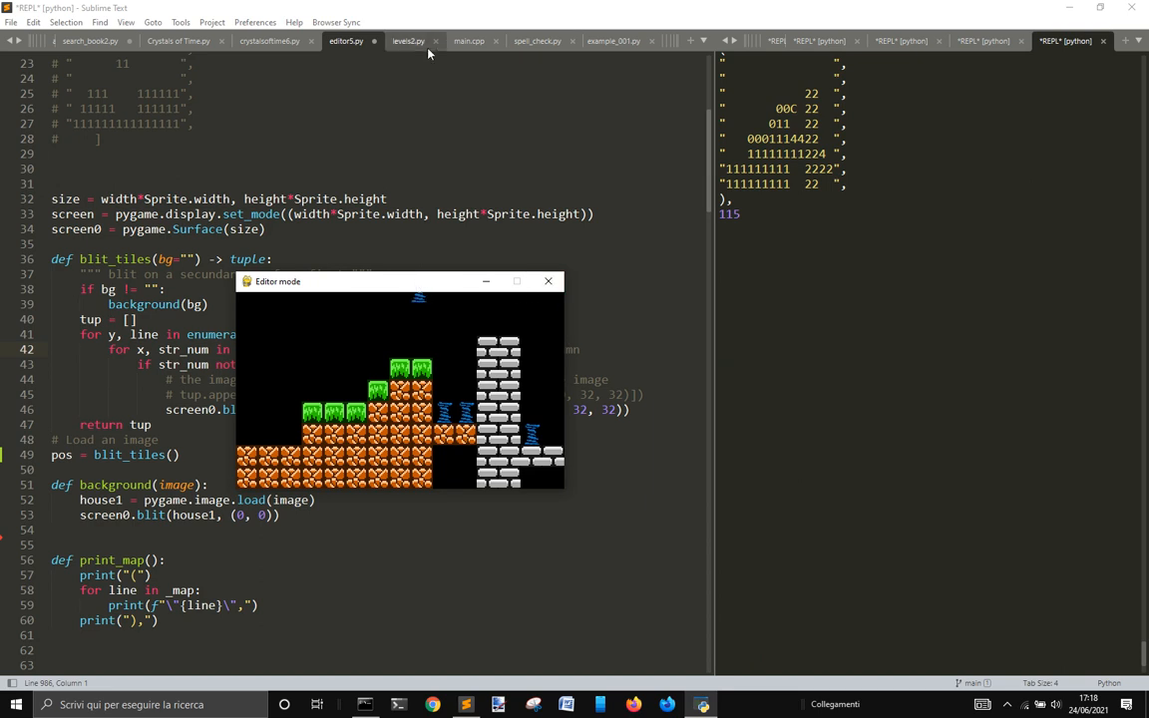
{"action": "mouse_move", "coordinate": [481, 151]}
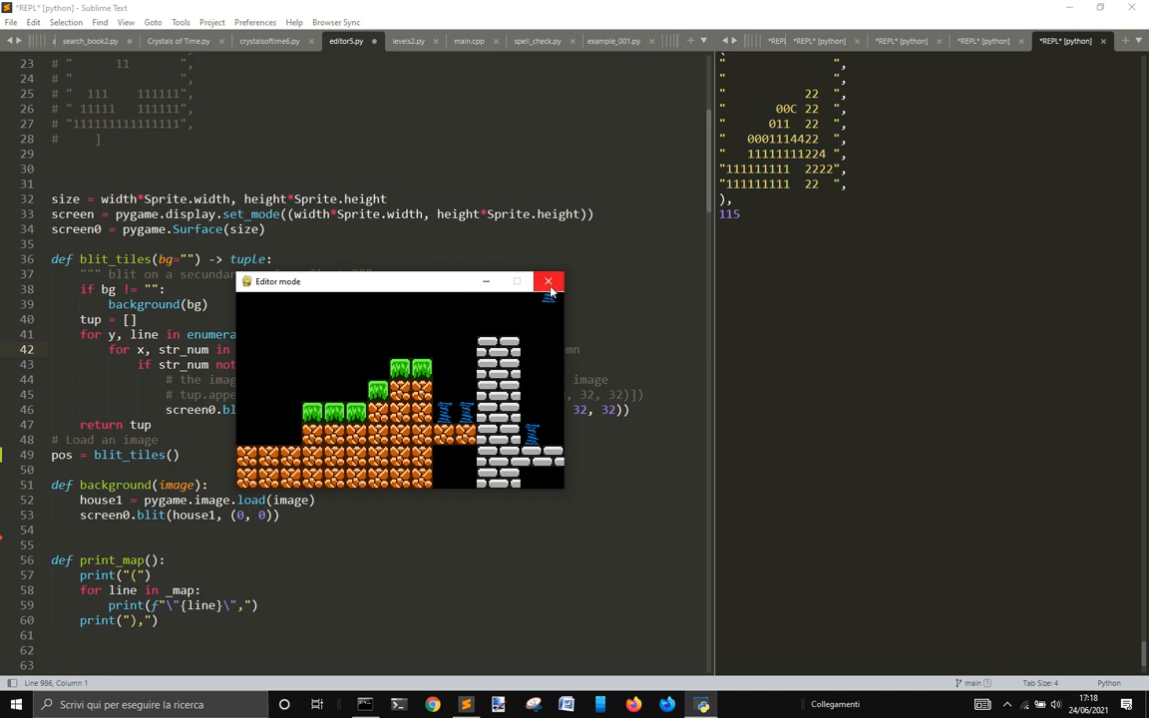
Close the map editor and run crystalsoftime6.py to test the new level
{"action": "left_click", "coordinate": [547, 282]}
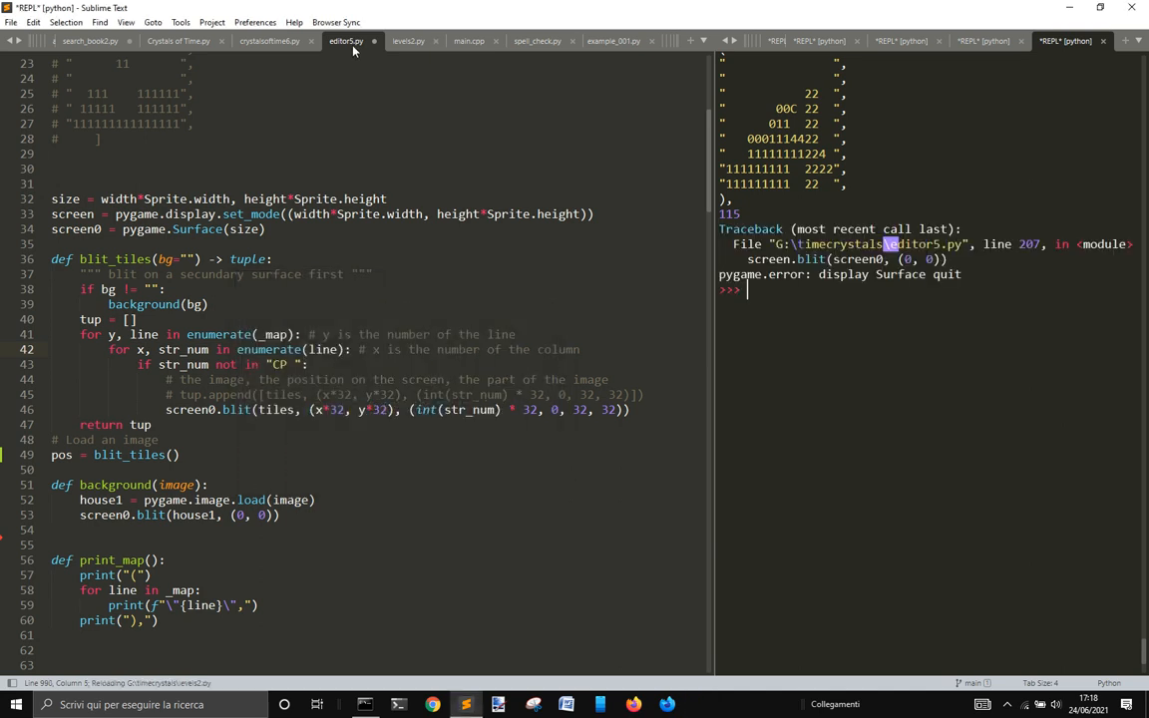
{"action": "mouse_move", "coordinate": [269, 41]}
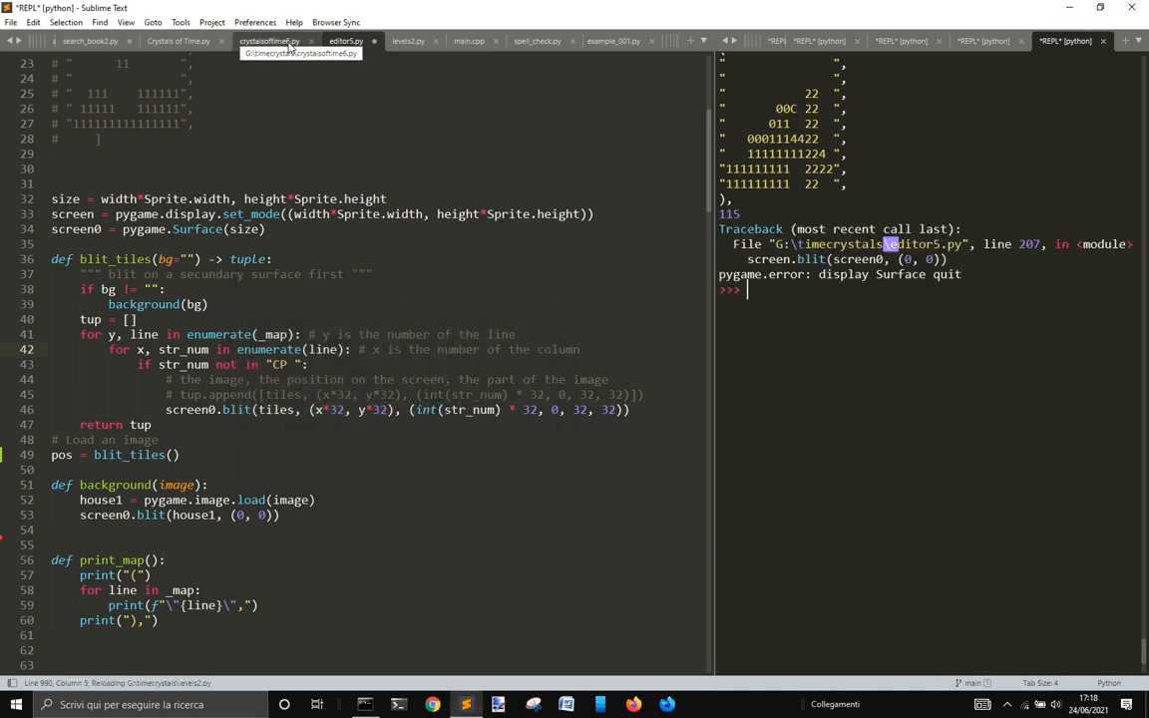
{"action": "left_click", "coordinate": [270, 40]}
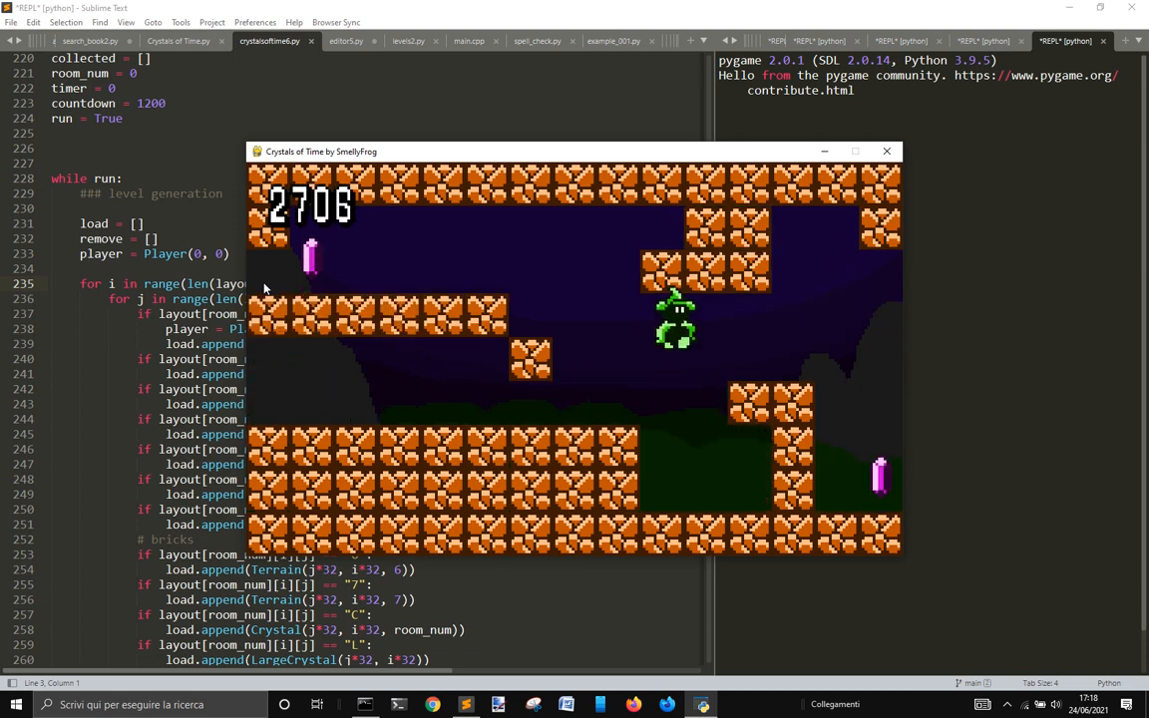
Quit the game and relaunch the editor5 map editor on the saved level
{"action": "left_click", "coordinate": [885, 150]}
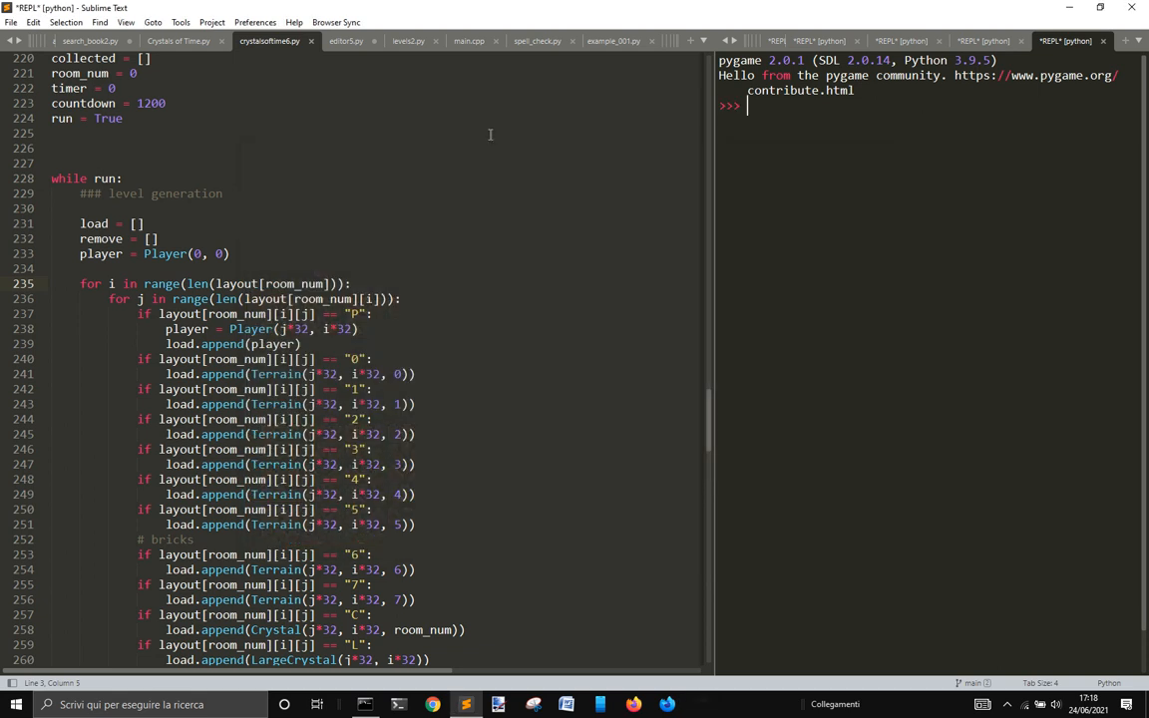
{"action": "left_click", "coordinate": [346, 41]}
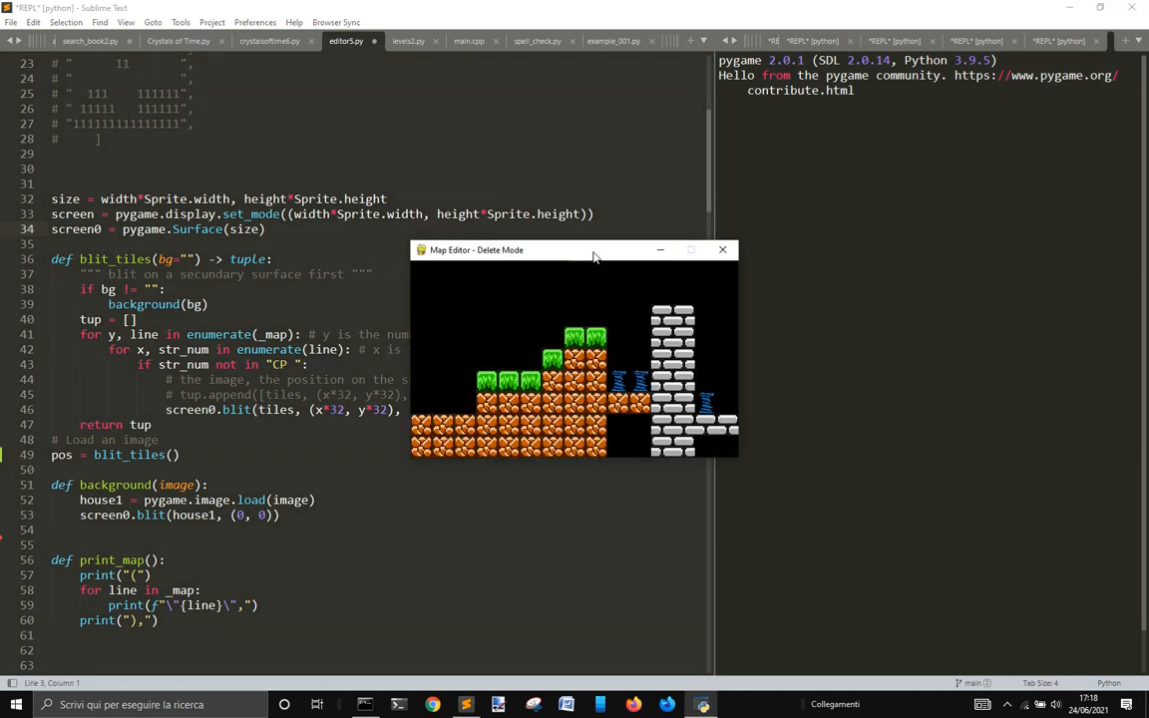
Flip the level horizontally with R so the brick tower sits on the left
{"action": "left_click_drag", "start_coordinate": [574, 249], "coordinate": [394, 289]}
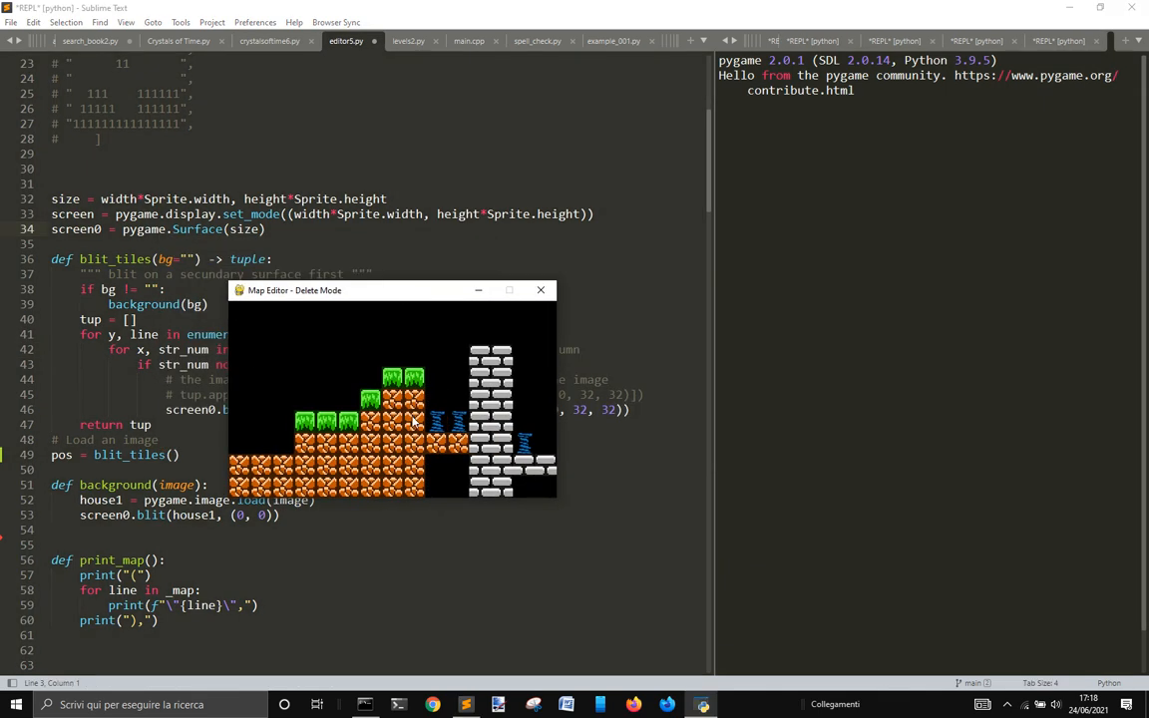
{"action": "left_click", "coordinate": [411, 417]}
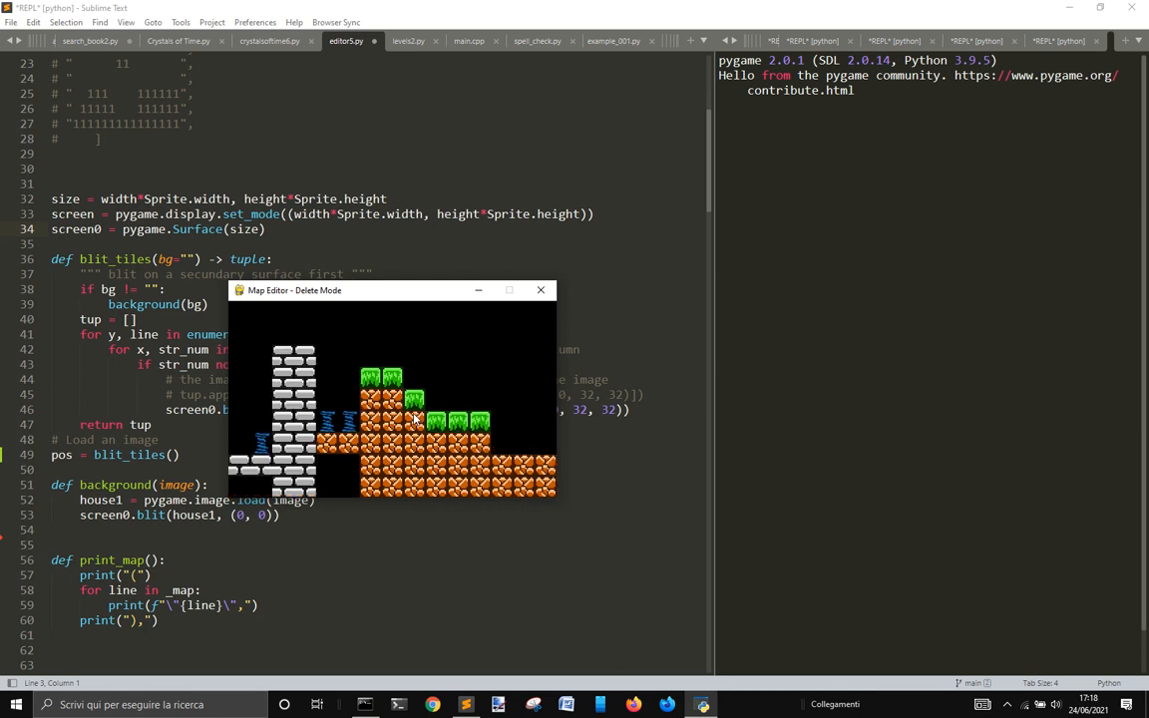
{"action": "key", "text": "r"}
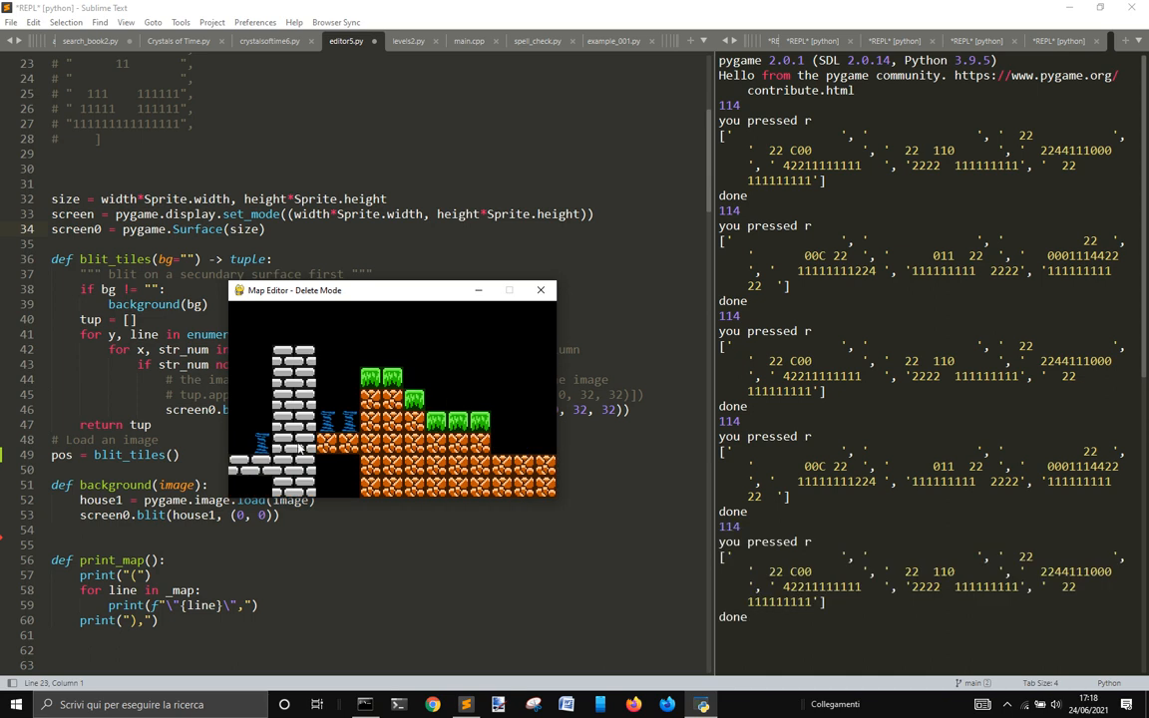
Erase the three upper brick tiles from the tower top
{"action": "left_click", "coordinate": [289, 384]}
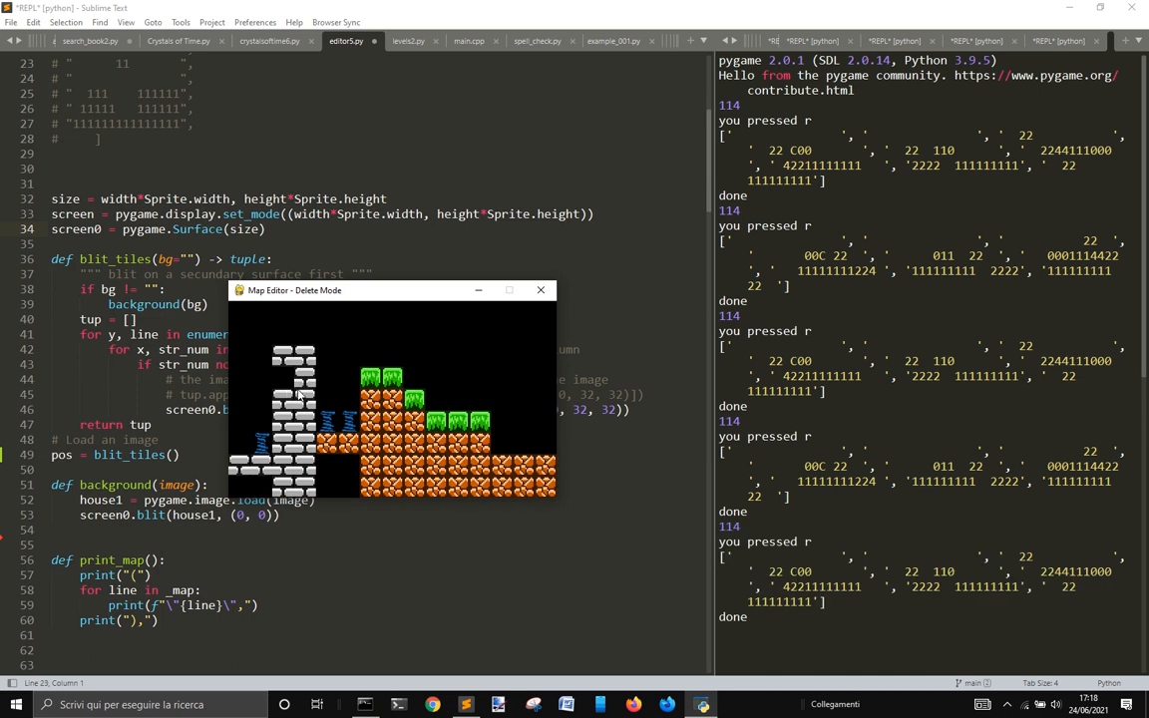
{"action": "left_click", "coordinate": [292, 389]}
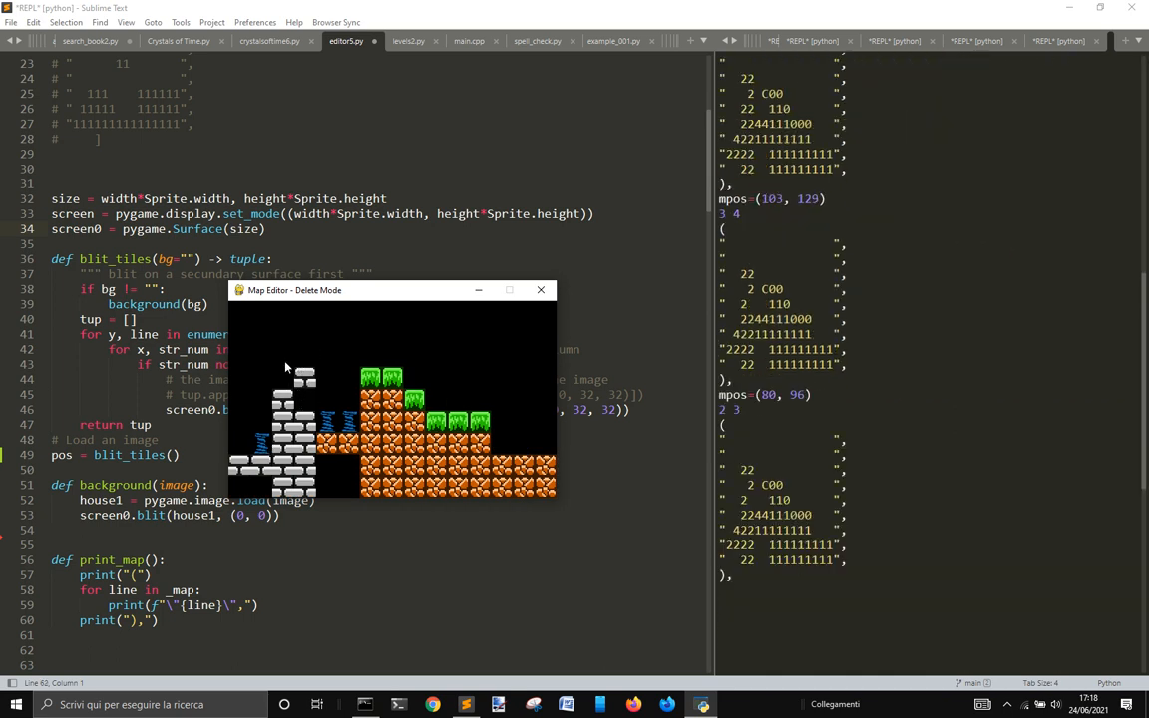
{"action": "left_click", "coordinate": [285, 408]}
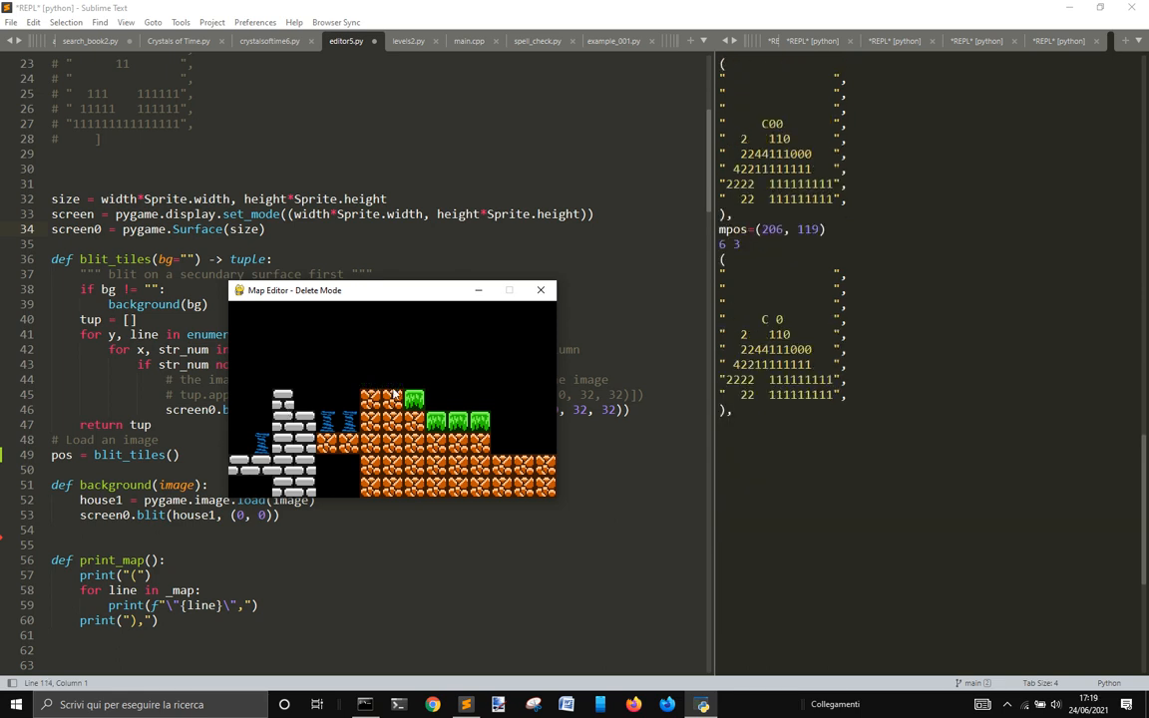
Erase all the grass-topped tiles from the flipped level
{"action": "left_click", "coordinate": [412, 424]}
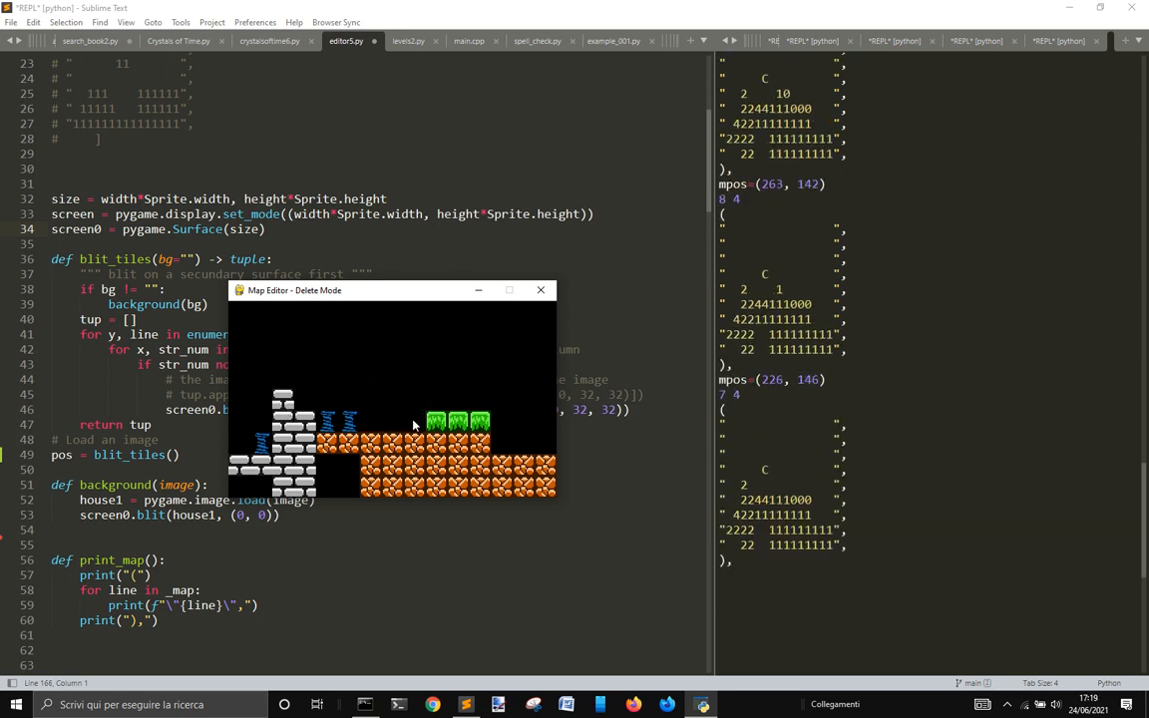
{"action": "left_click", "coordinate": [442, 422]}
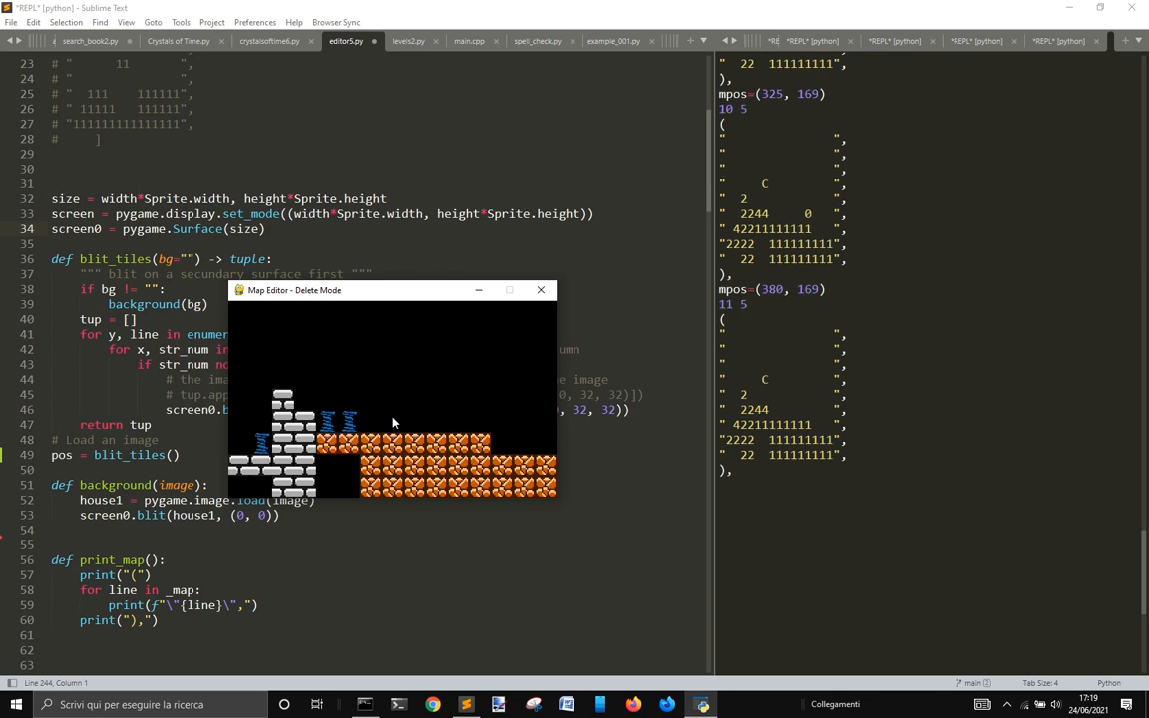
{"action": "left_click", "coordinate": [339, 424]}
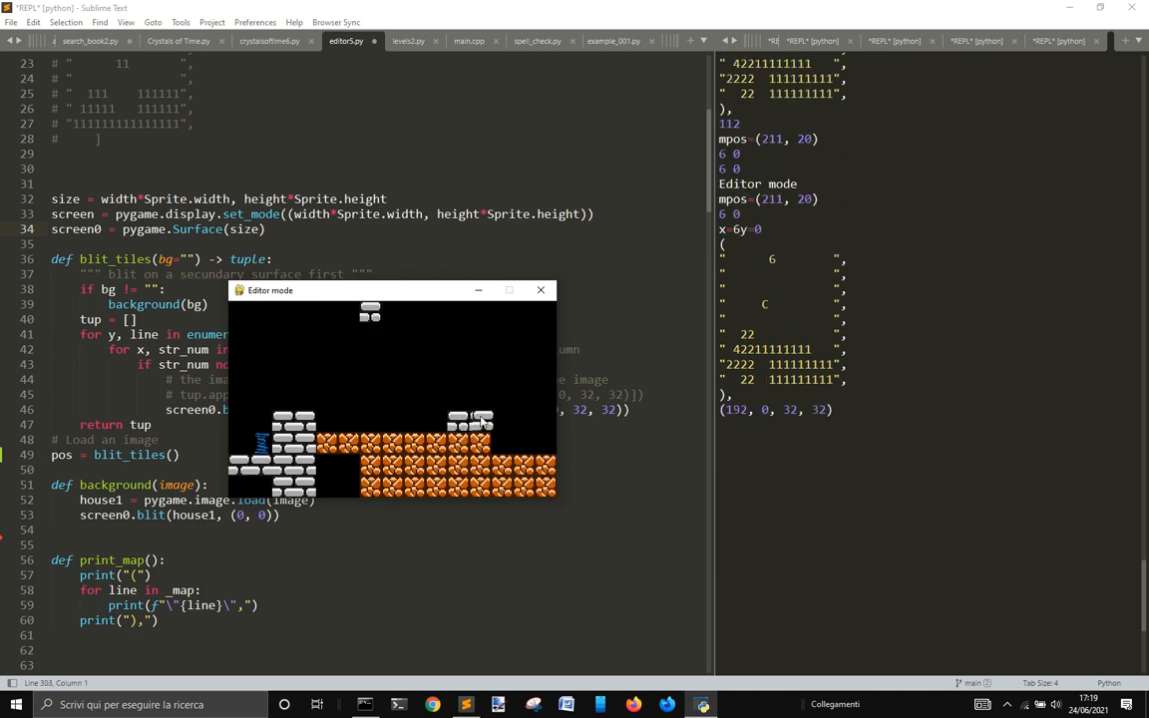
Place grey brick tiles to form a small pillar on the right of the ground
{"action": "left_click", "coordinate": [469, 439]}
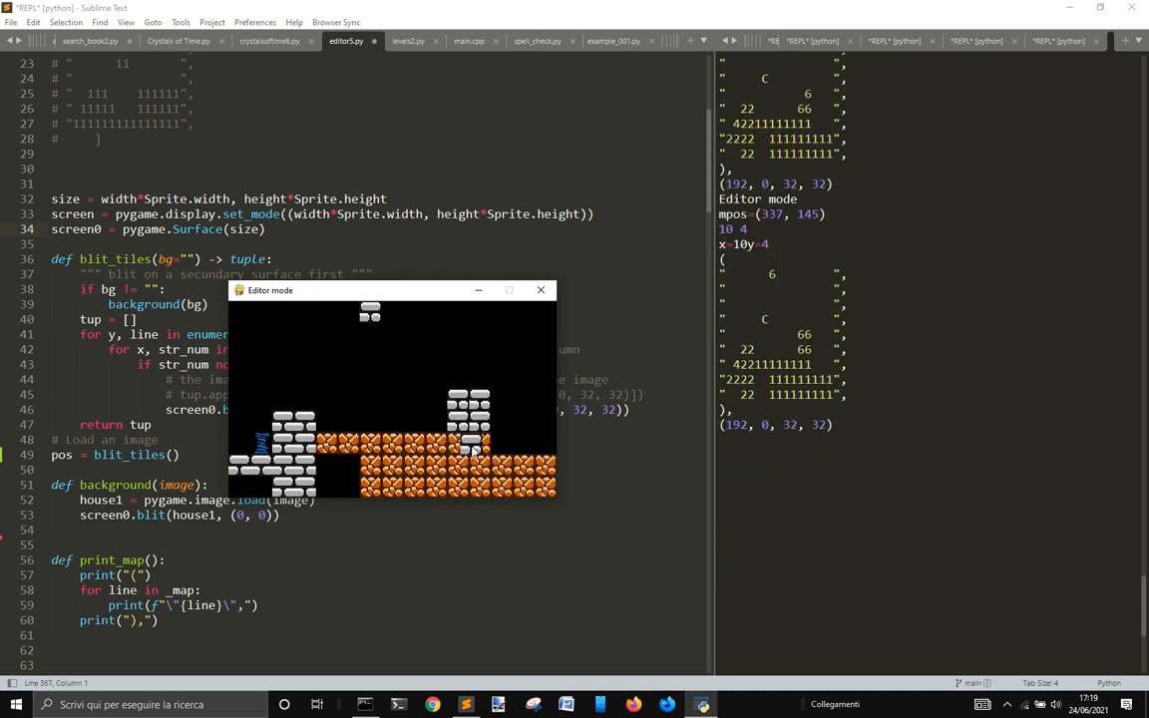